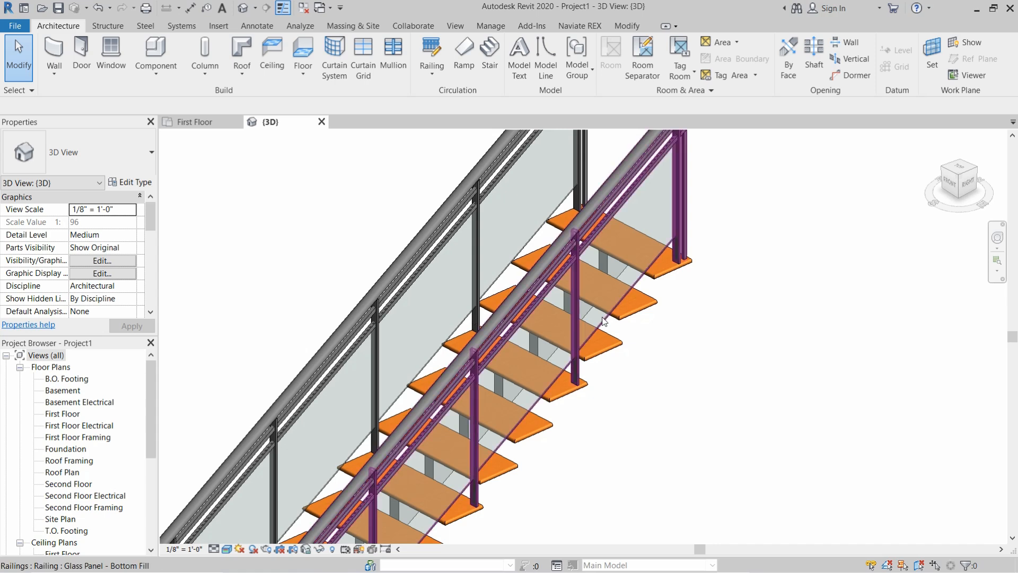
Select the Residential - Open Riser stair in the 3D view and open its type properties.
{"action": "left_click", "coordinate": [604, 318]}
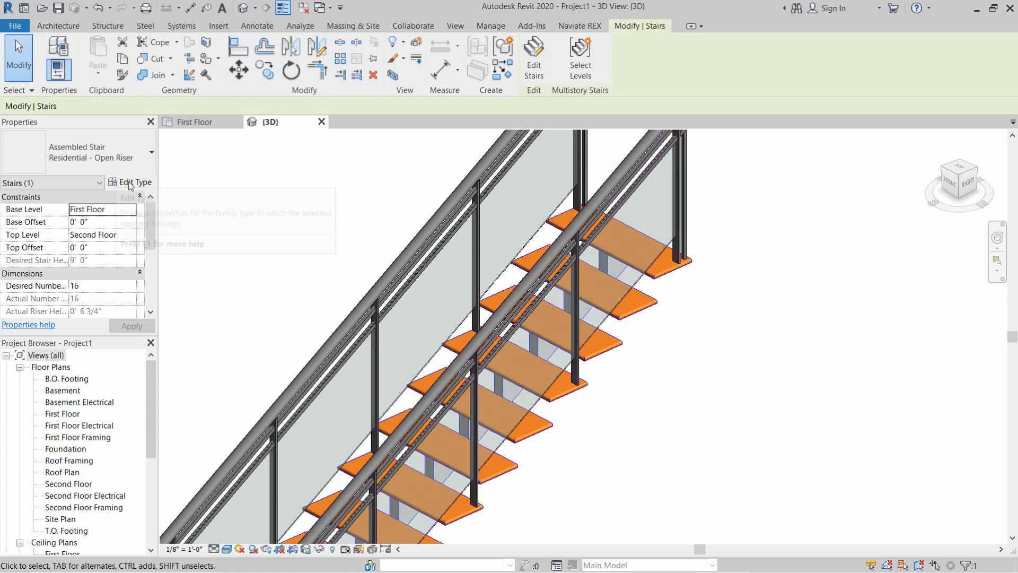
{"action": "left_click", "coordinate": [134, 182]}
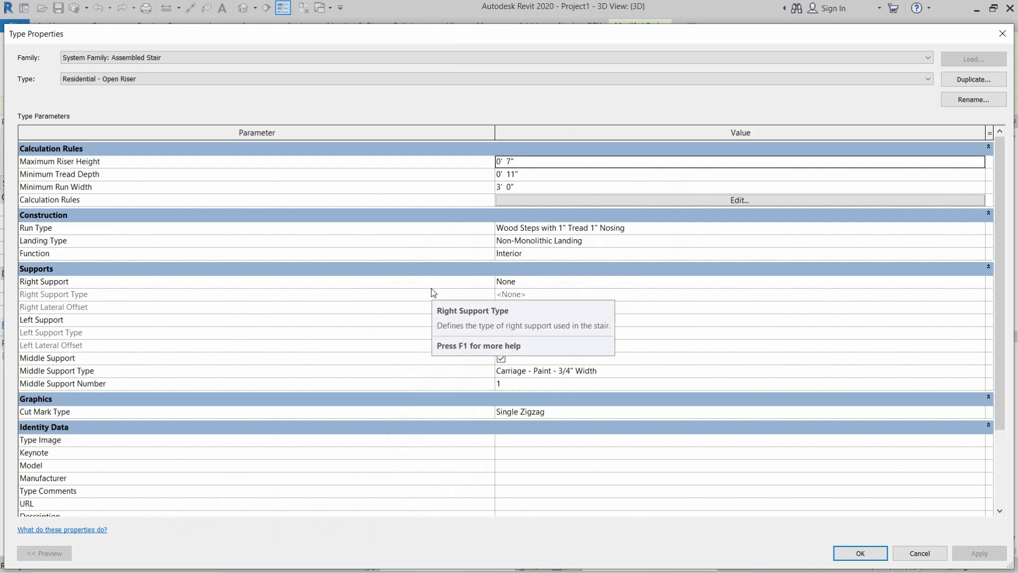
{"action": "mouse_move", "coordinate": [330, 350]}
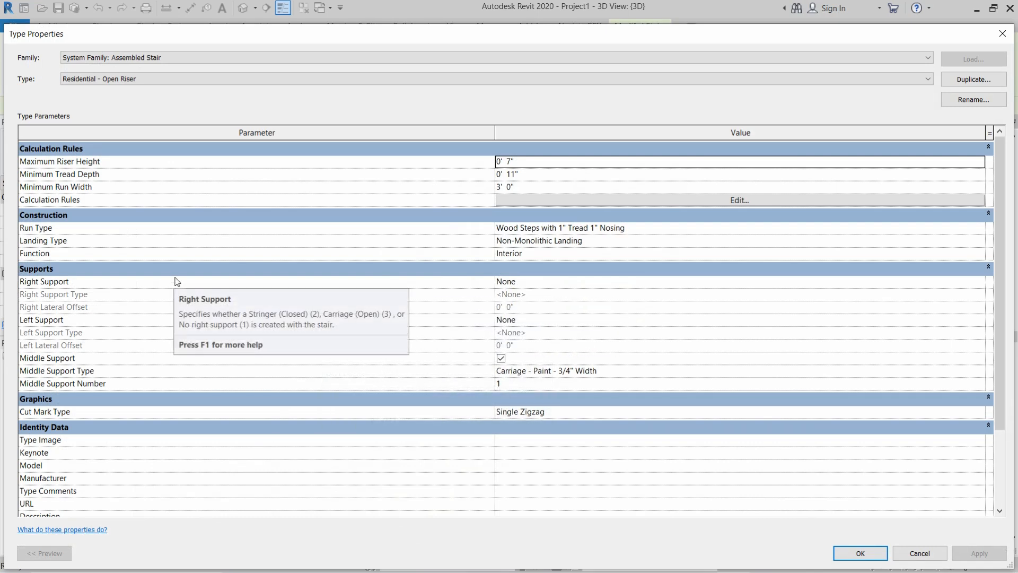
{"action": "mouse_move", "coordinate": [924, 229]}
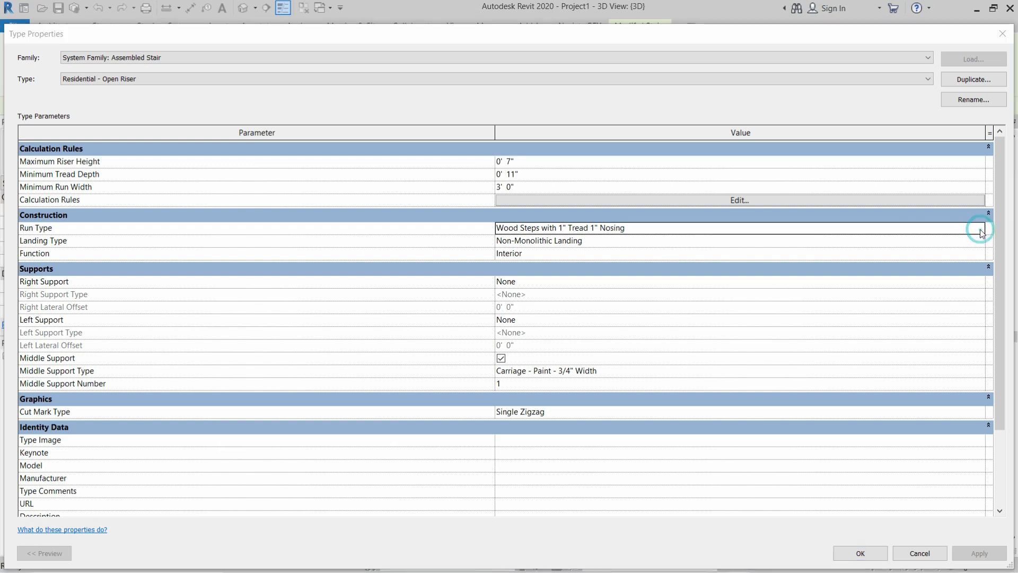
Open the type properties of the Non-Monolithic wood steps run type.
{"action": "left_click", "coordinate": [981, 232]}
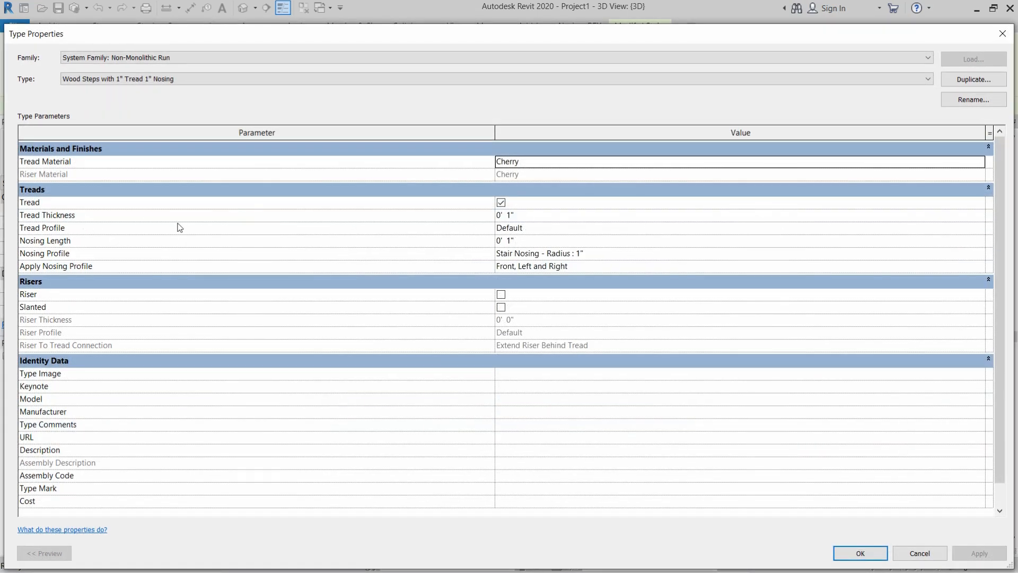
{"action": "mouse_move", "coordinate": [437, 250]}
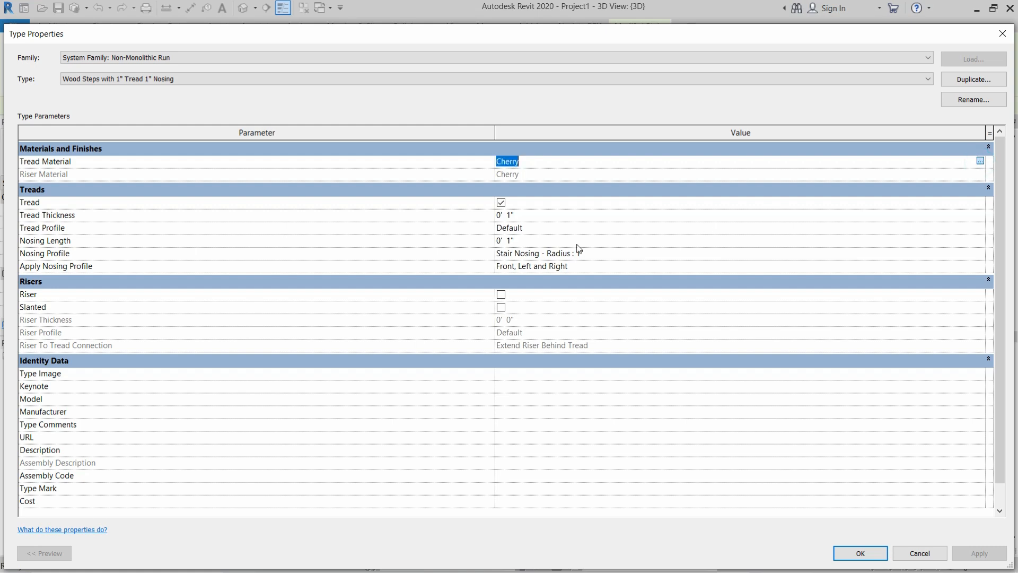
Change the run's tread material from Cherry to Metal Deck in the Material Browser.
{"action": "left_click", "coordinate": [979, 161]}
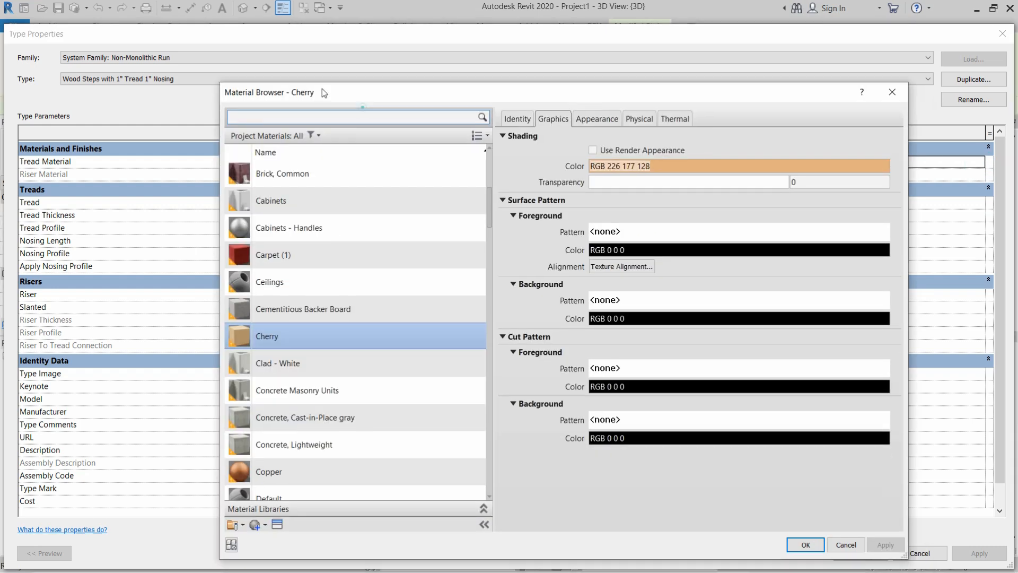
{"action": "left_click_drag", "start_coordinate": [322, 93], "coordinate": [290, 52]}
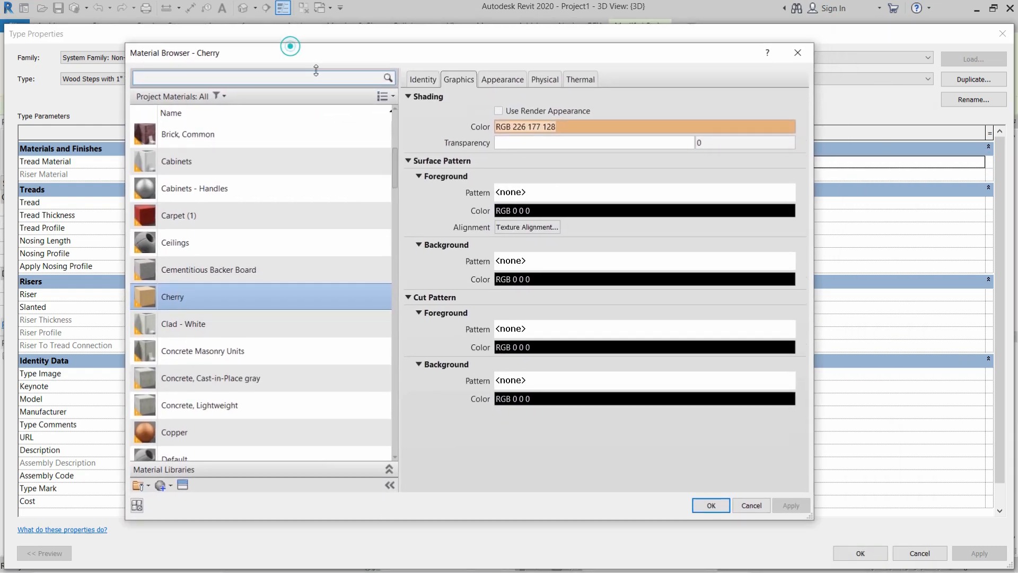
{"action": "left_click_drag", "start_coordinate": [291, 52], "coordinate": [296, 78]}
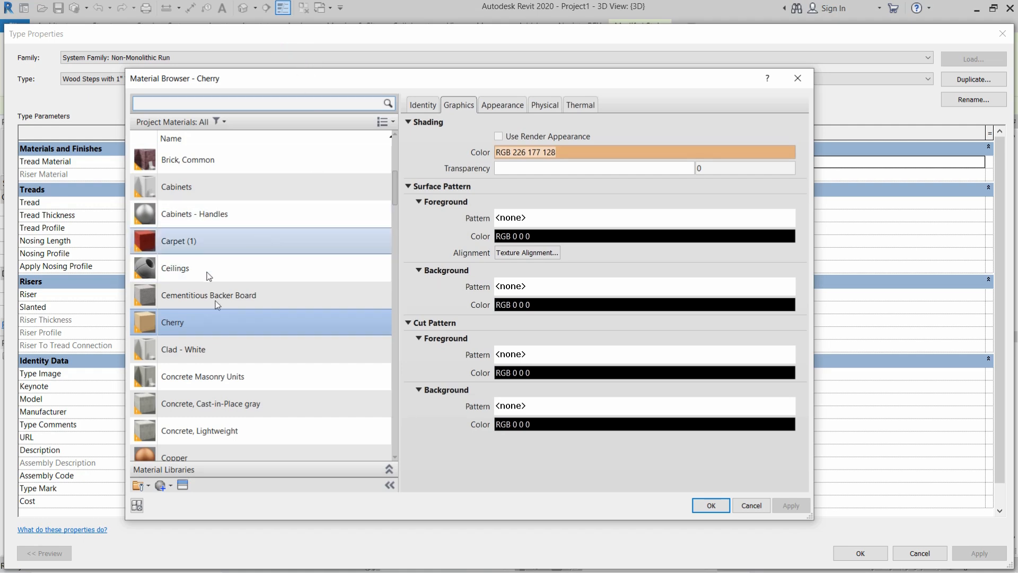
{"action": "scroll", "scroll_direction": "down", "scroll_amount": 3}
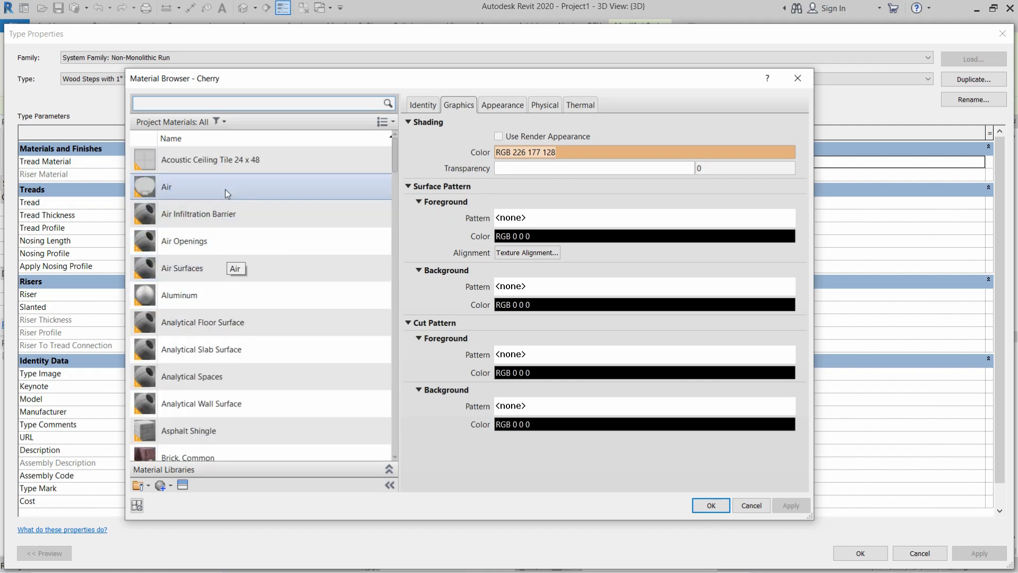
{"action": "scroll", "scroll_direction": "down", "scroll_amount": 3}
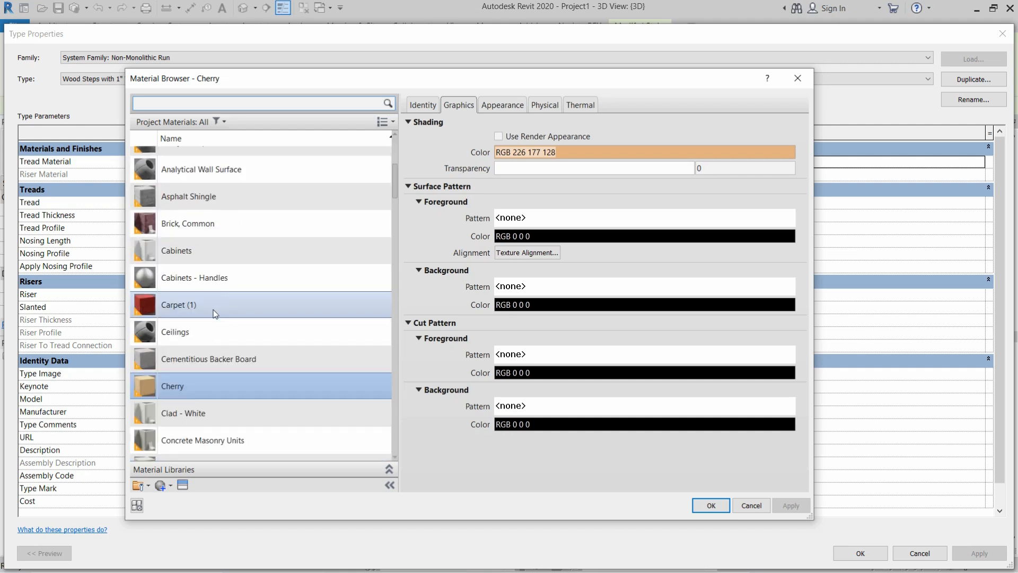
{"action": "scroll", "scroll_direction": "down", "scroll_amount": 3}
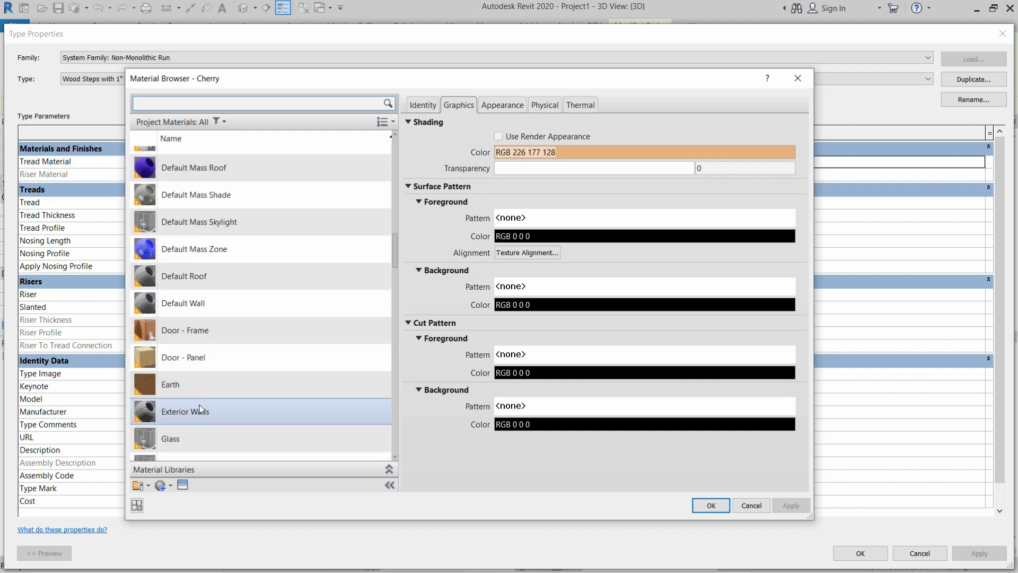
{"action": "scroll", "scroll_direction": "down", "scroll_amount": 3}
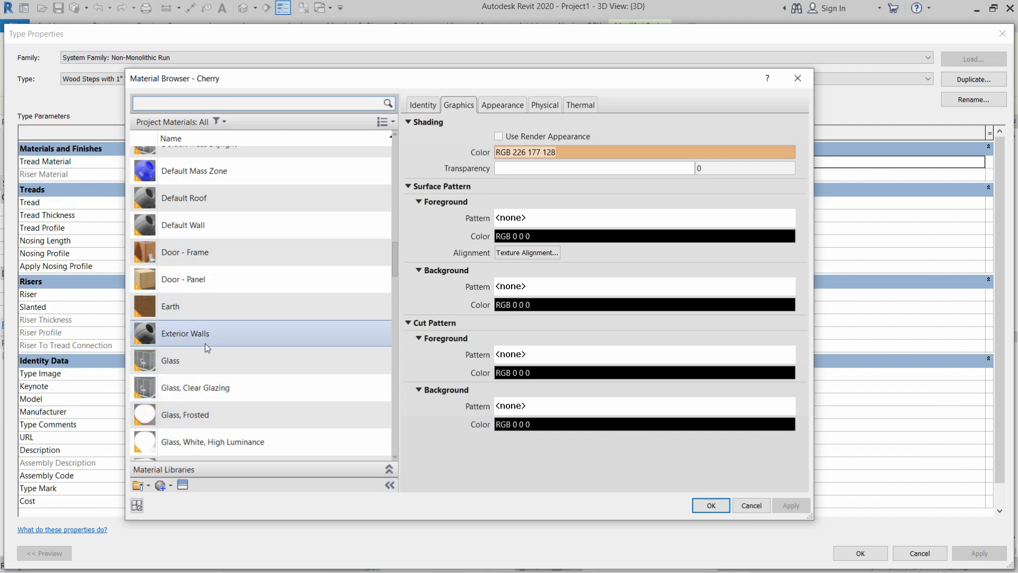
{"action": "scroll", "scroll_direction": "down", "scroll_amount": 3}
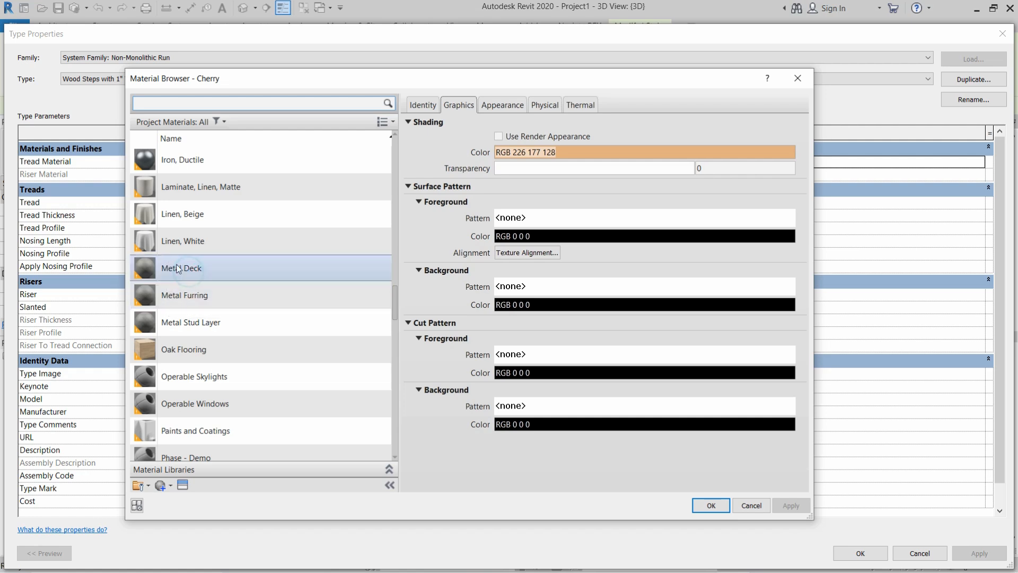
{"action": "mouse_move", "coordinate": [182, 267]}
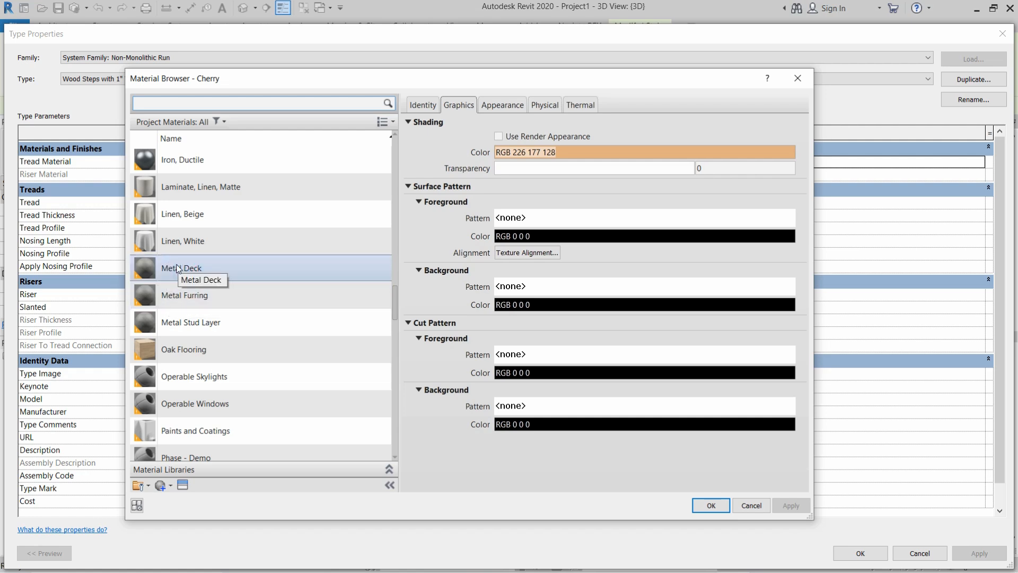
{"action": "left_click", "coordinate": [709, 506]}
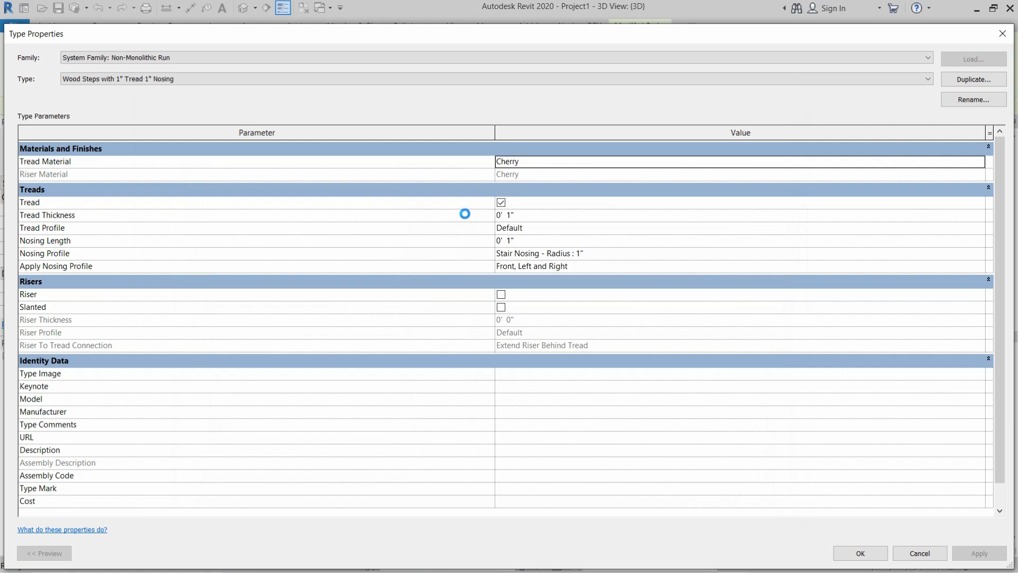
{"action": "type", "text": "Metal Deck"}
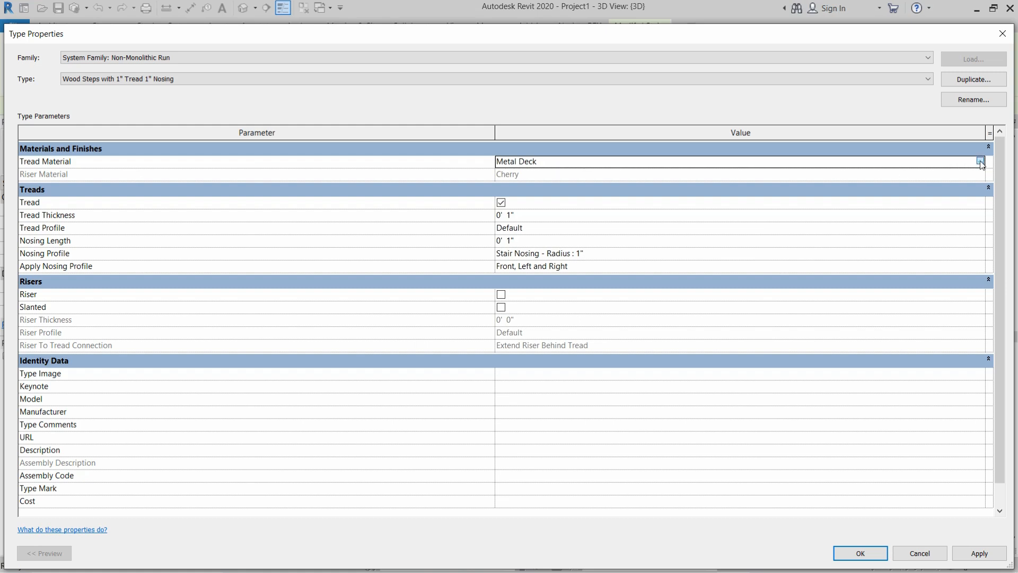
Duplicate the Metal Deck material and name the copy Tread Marble Slab.
{"action": "left_click", "coordinate": [981, 161]}
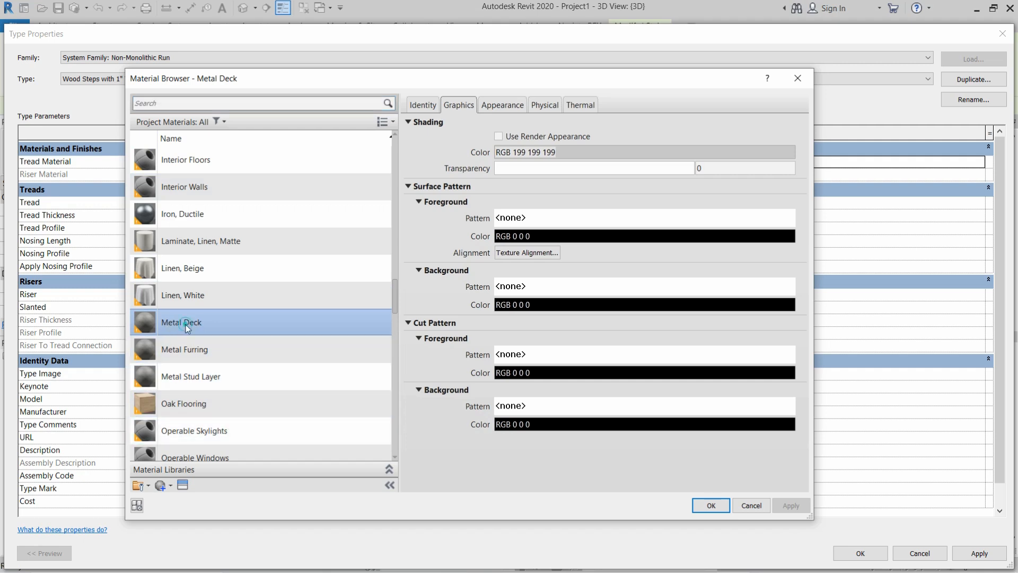
{"action": "right_click", "coordinate": [186, 323]}
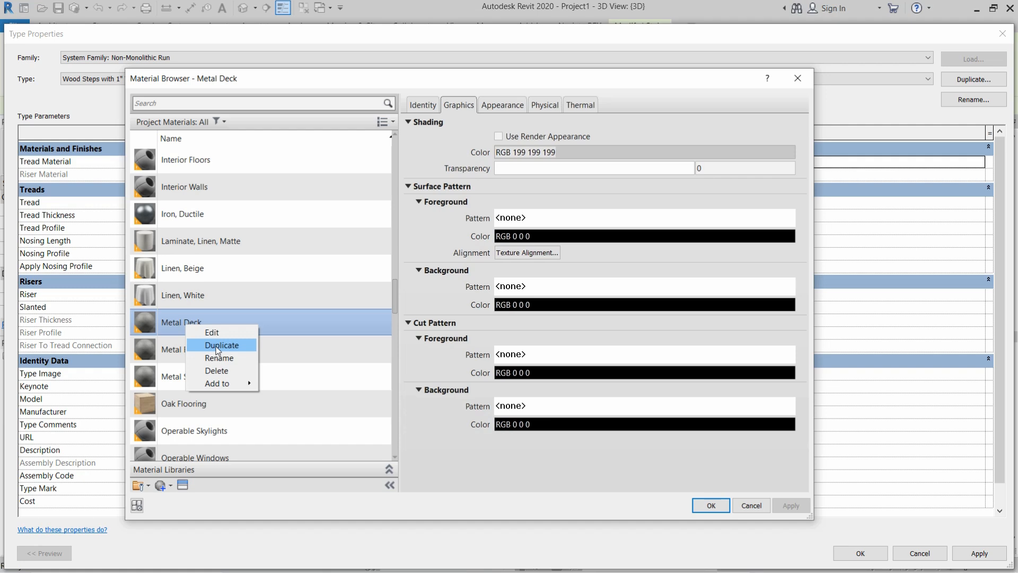
{"action": "left_click", "coordinate": [222, 345]}
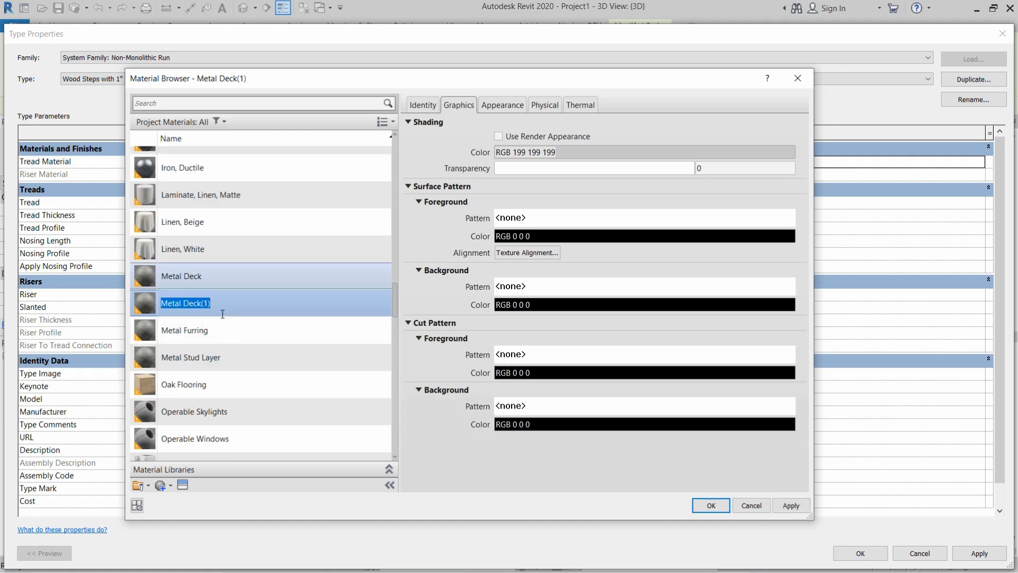
{"action": "mouse_move", "coordinate": [185, 303]}
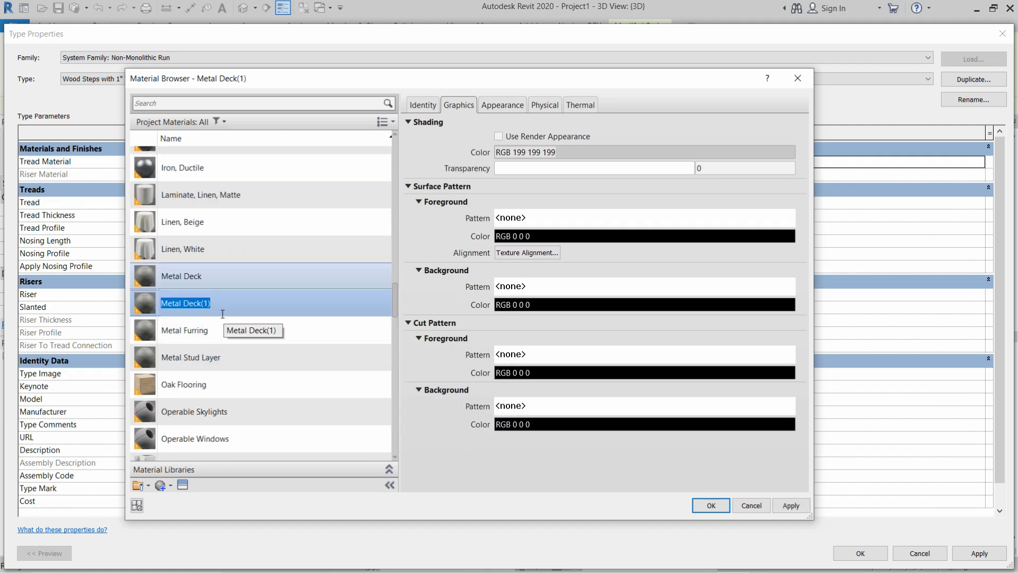
{"action": "type", "text": "Tread Marble Sl"}
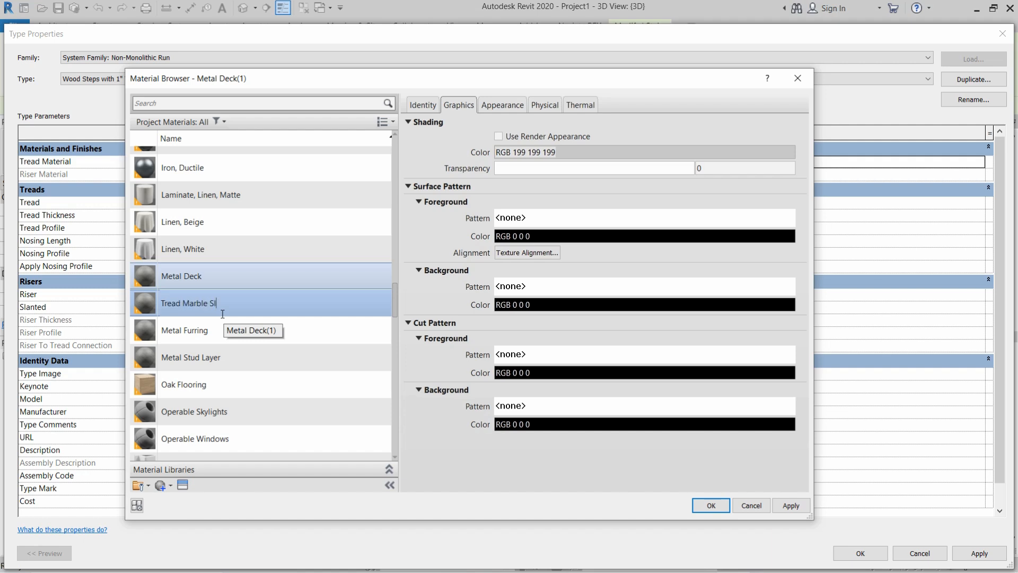
{"action": "type", "text": "ab"}
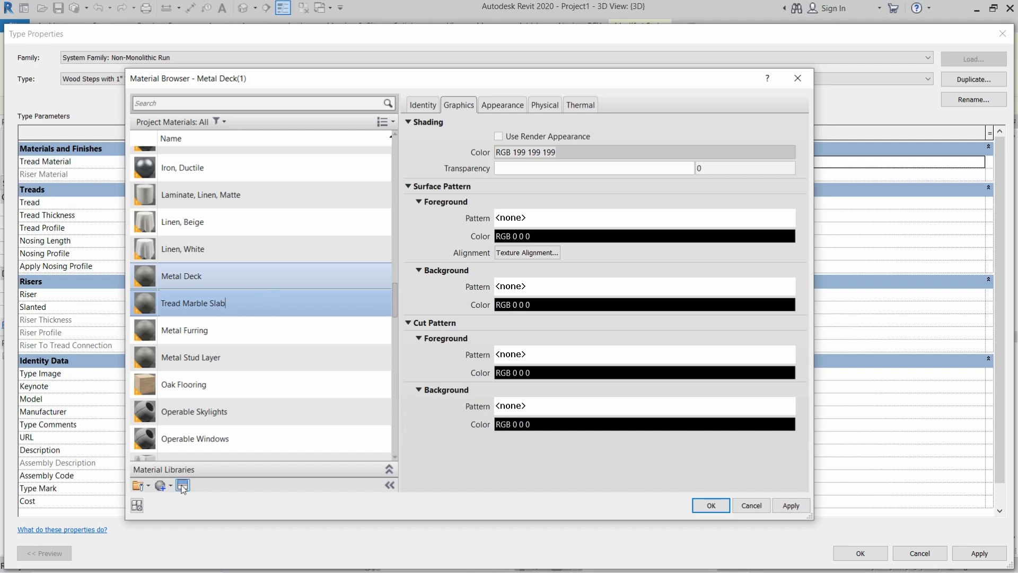
{"action": "mouse_move", "coordinate": [183, 485]}
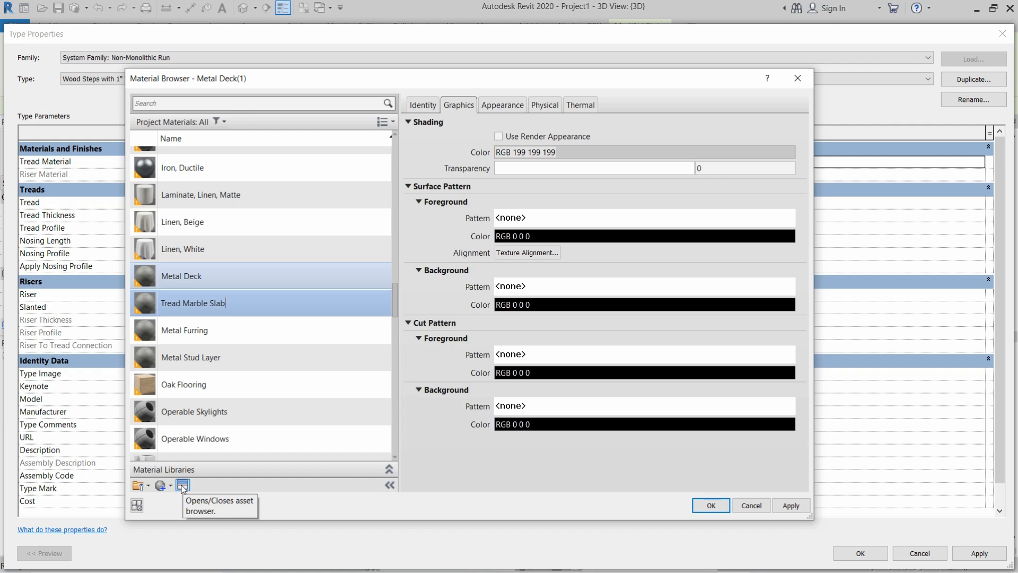
Search the Asset Browser for marble and assign the Coarse Polished - White appearance.
{"action": "left_click", "coordinate": [183, 485]}
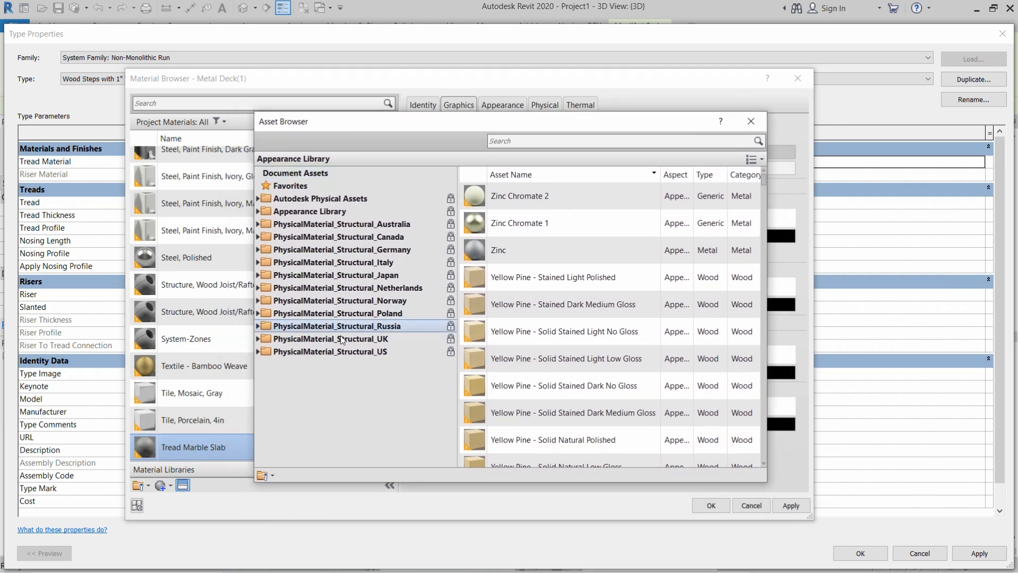
{"action": "left_click", "coordinate": [333, 275]}
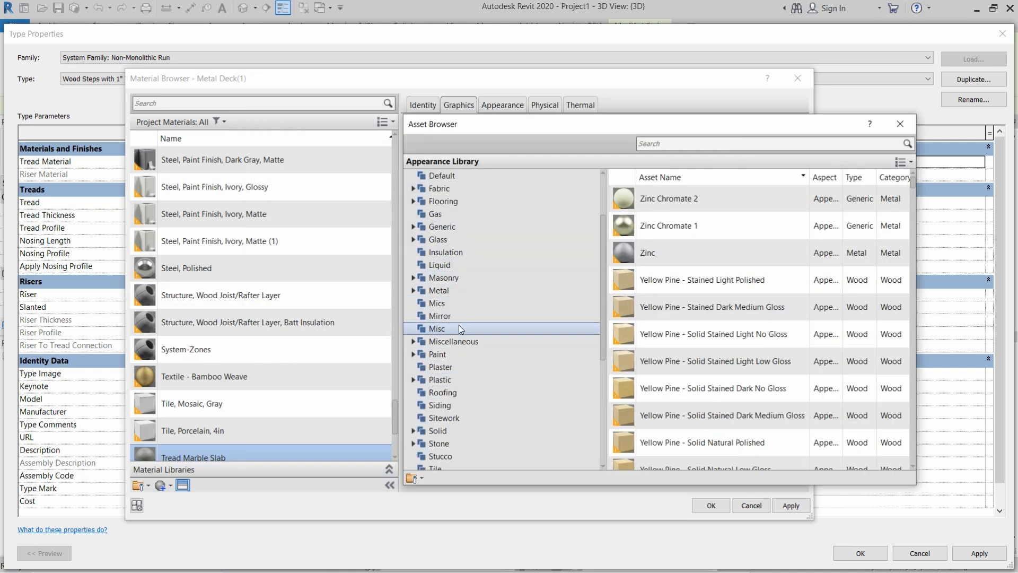
{"action": "left_click", "coordinate": [442, 277]}
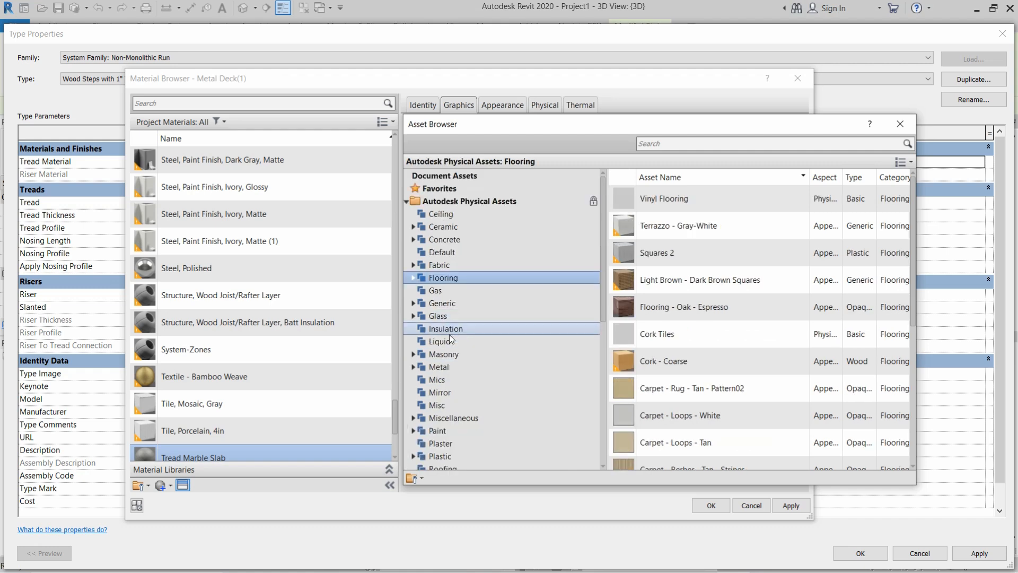
{"action": "left_click", "coordinate": [746, 144]}
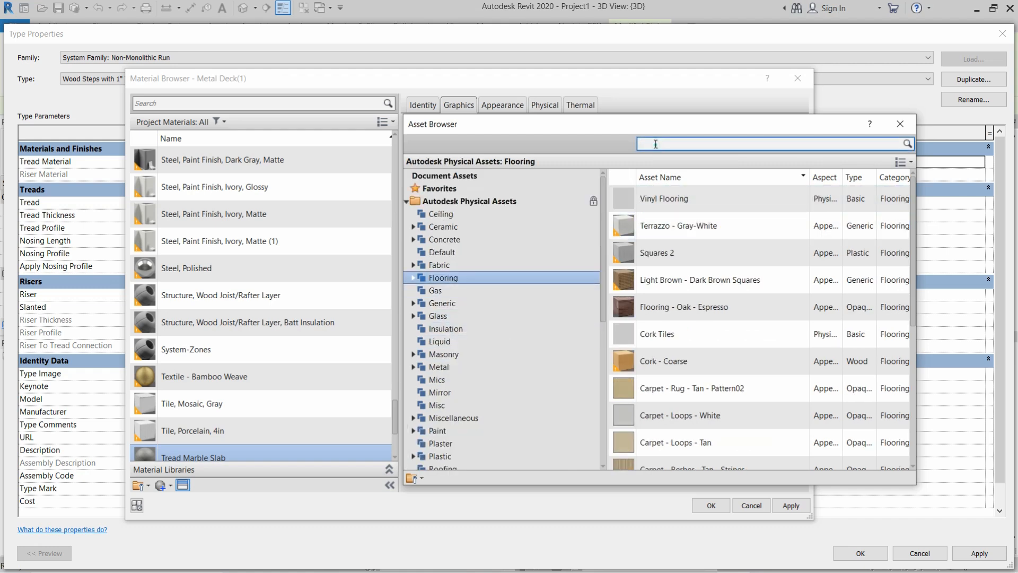
{"action": "type", "text": "martle"}
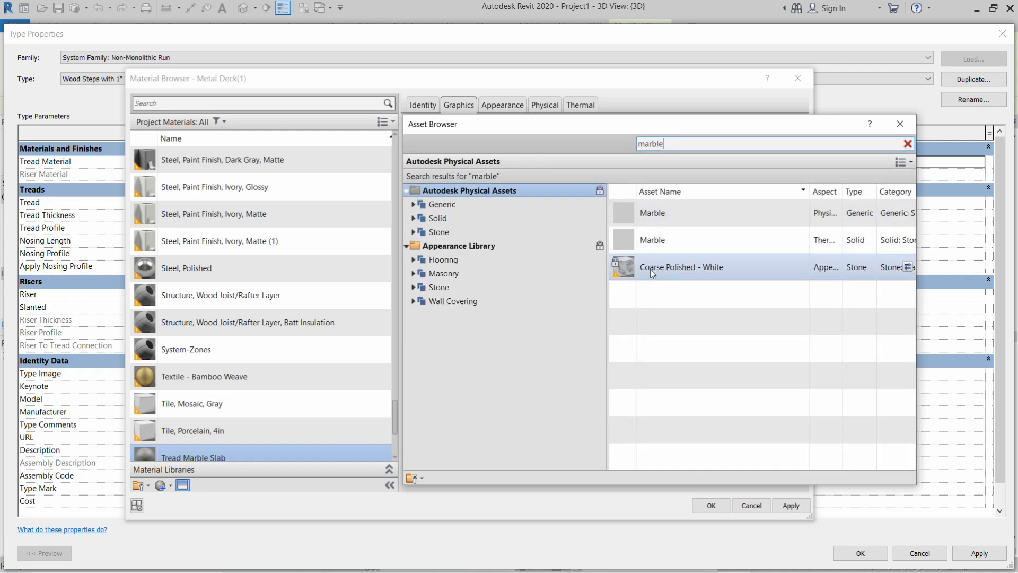
{"action": "mouse_move", "coordinate": [653, 274]}
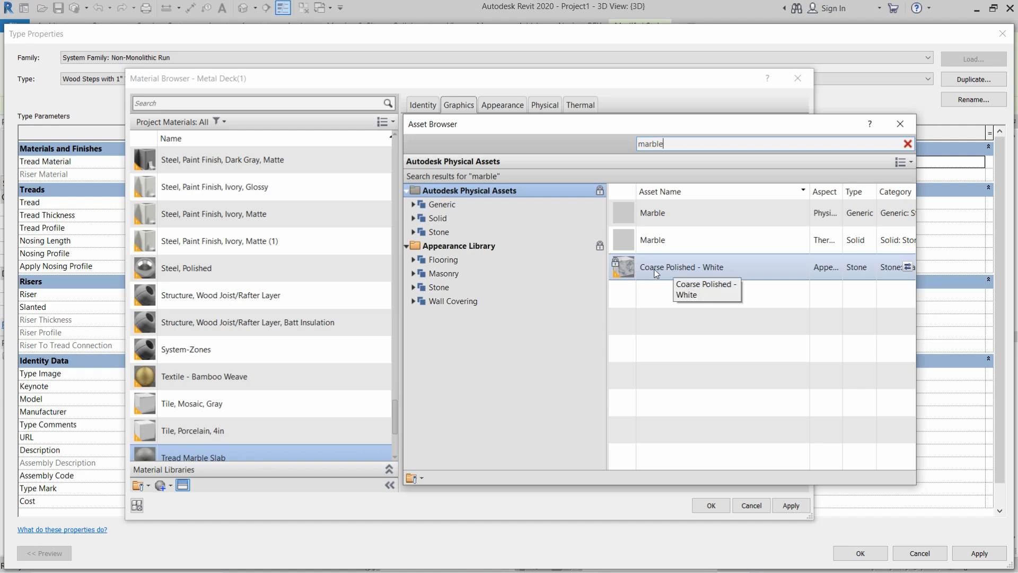
{"action": "left_click", "coordinate": [908, 144]}
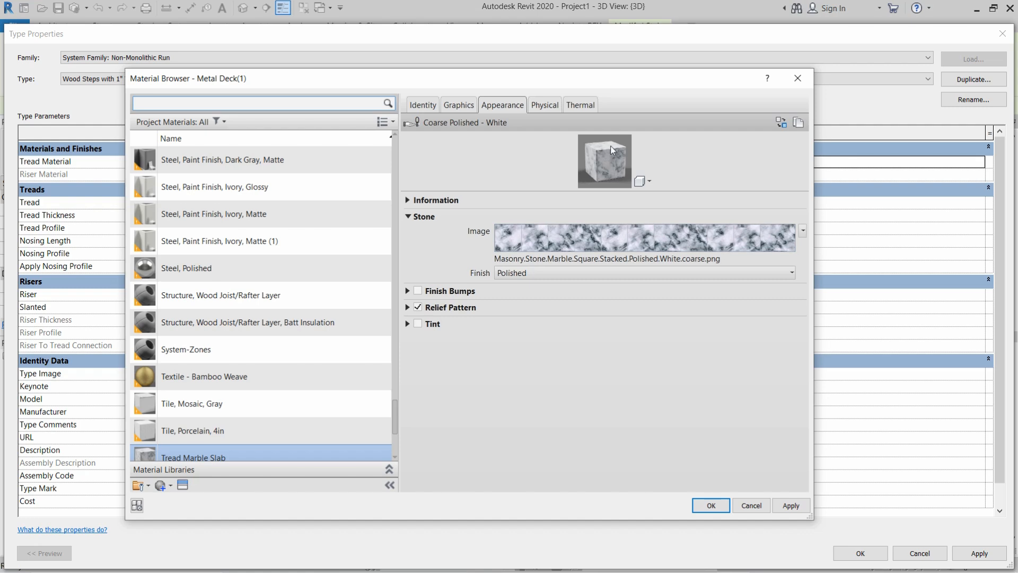
{"action": "mouse_move", "coordinate": [631, 182]}
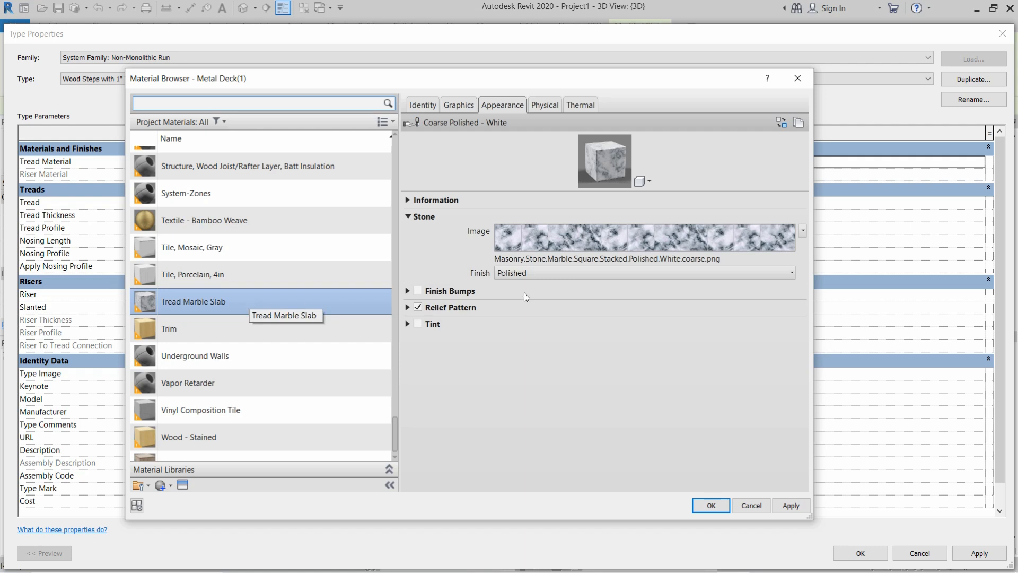
{"action": "mouse_move", "coordinate": [484, 153]}
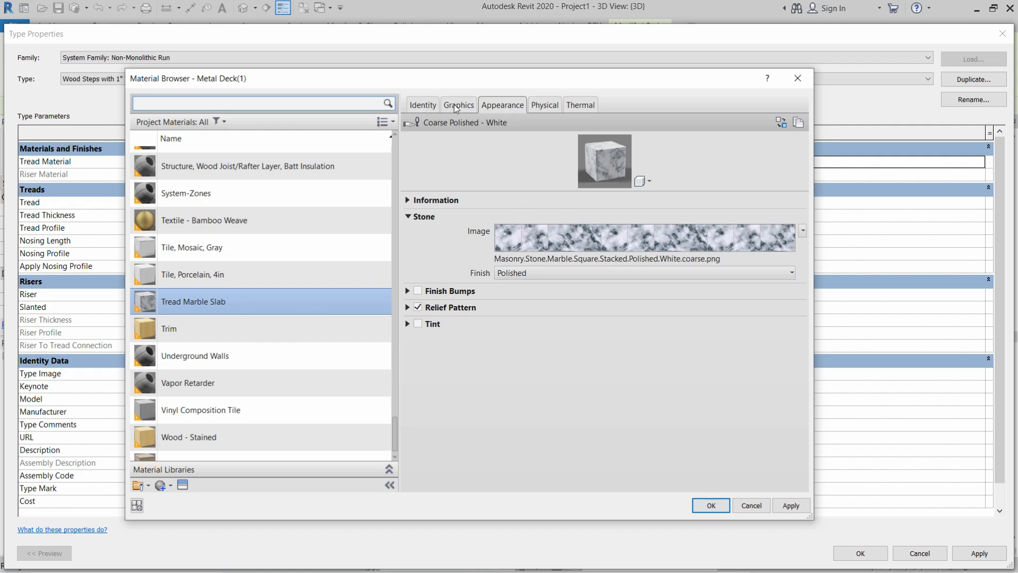
Enable Use Render Appearance for Tread Marble Slab and accept it as the tread material.
{"action": "left_click", "coordinate": [458, 104]}
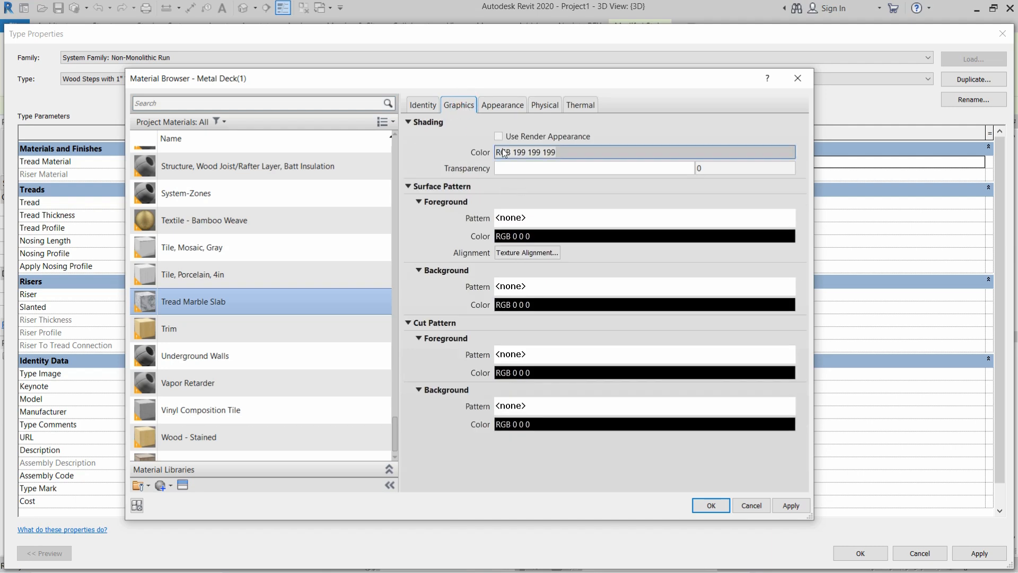
{"action": "left_click", "coordinate": [498, 136]}
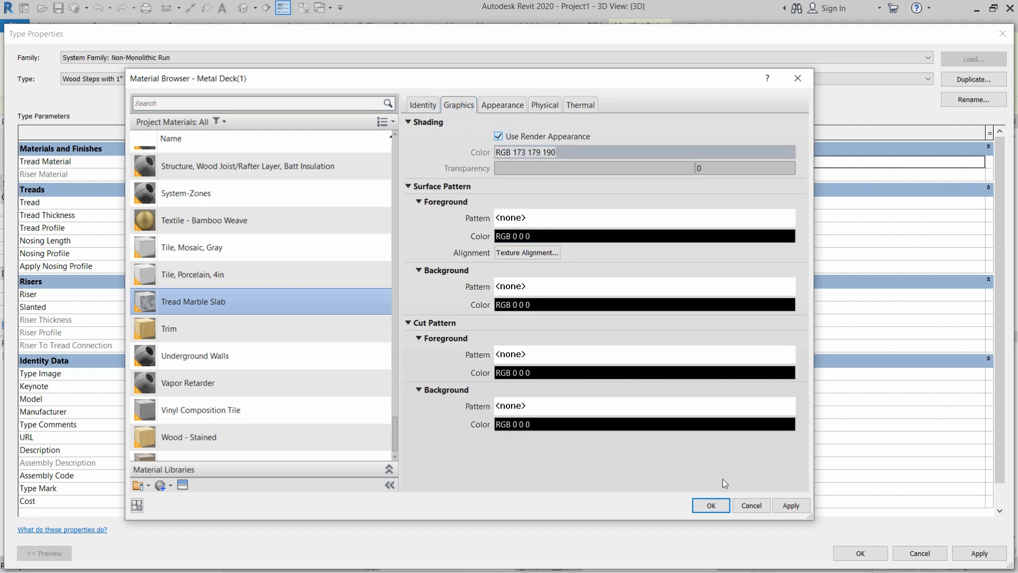
{"action": "left_click", "coordinate": [711, 505]}
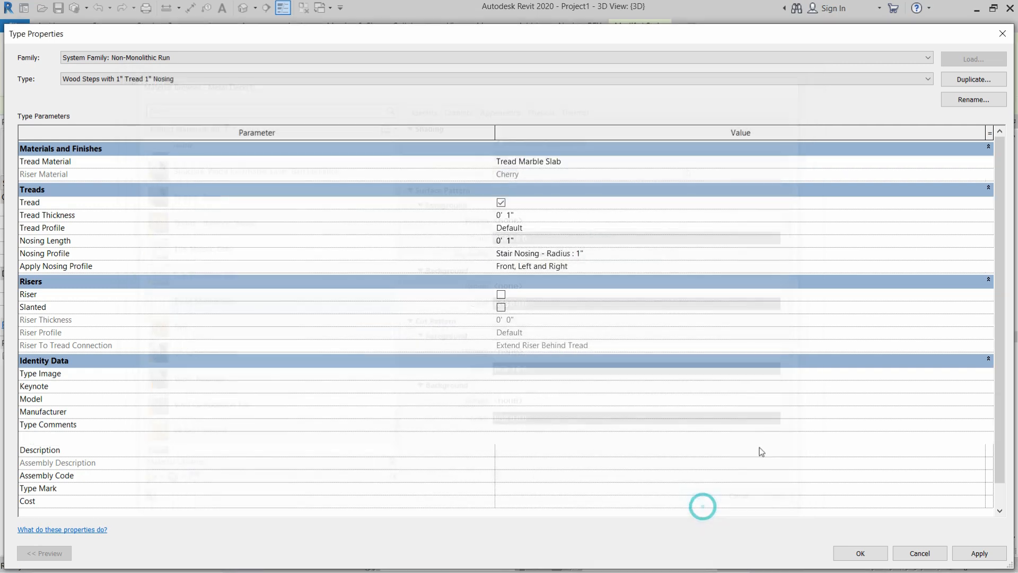
Apply Tread Marble Slab to the run type and return to the stair's type properties.
{"action": "left_click", "coordinate": [740, 161]}
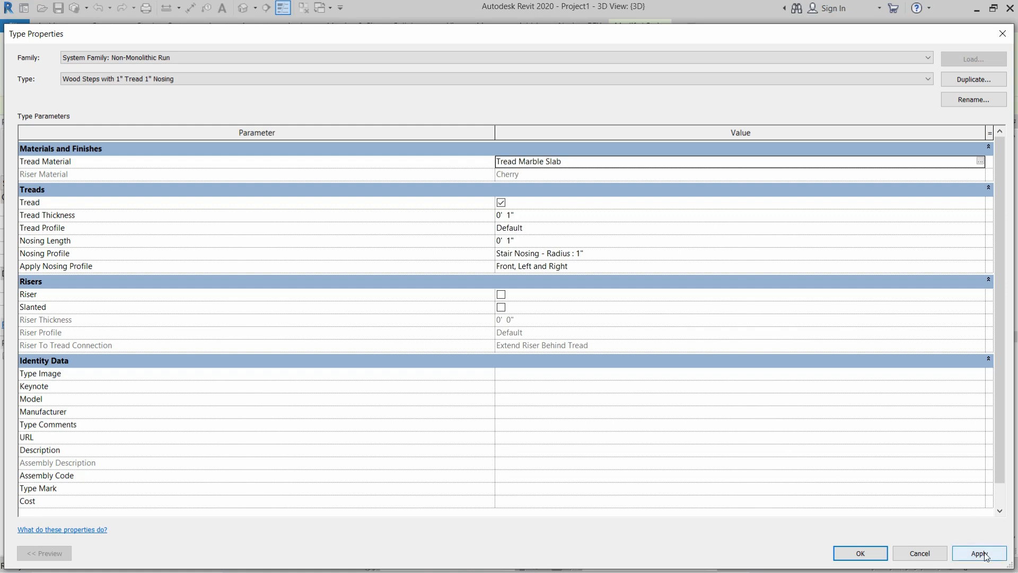
{"action": "left_click", "coordinate": [979, 553]}
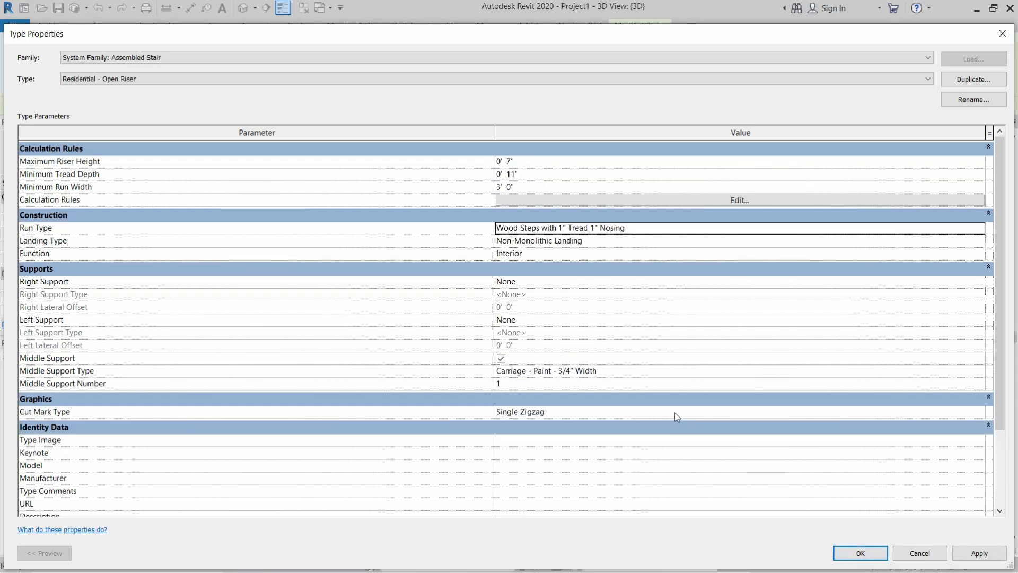
{"action": "left_click", "coordinate": [860, 552]}
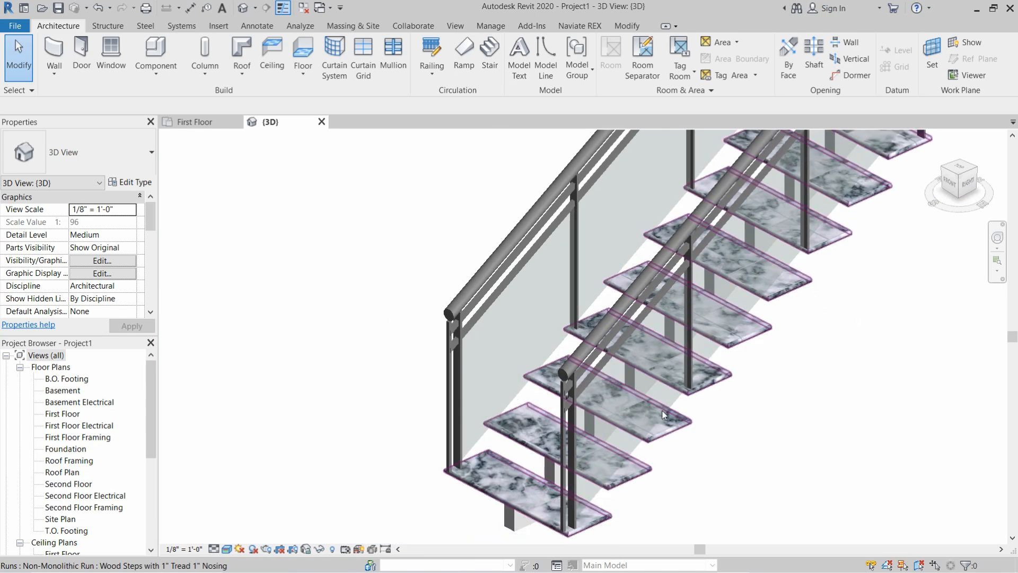
Zoom into the stair to inspect the white marble treads.
{"action": "scroll", "scroll_direction": "down", "scroll_amount": 3}
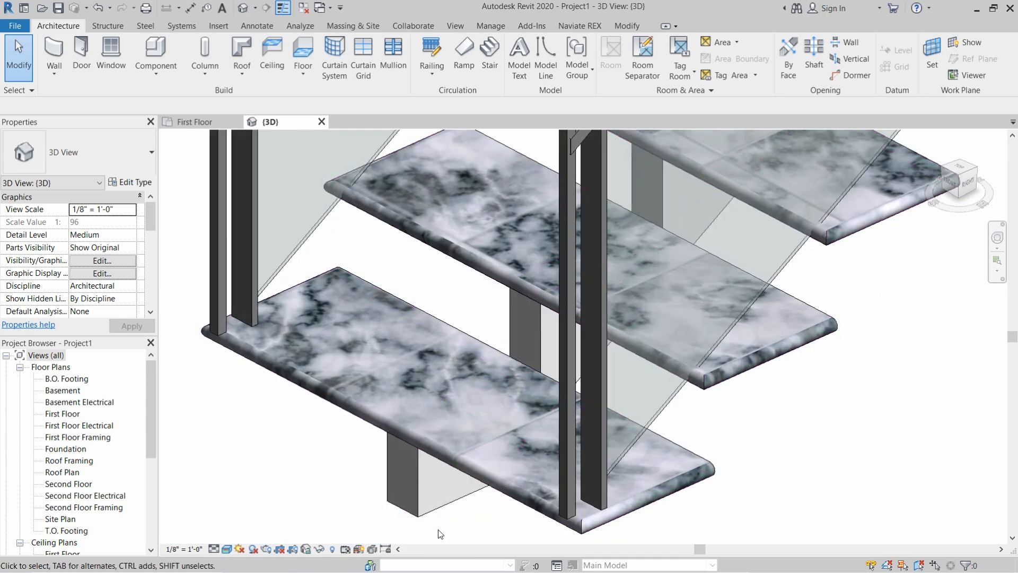